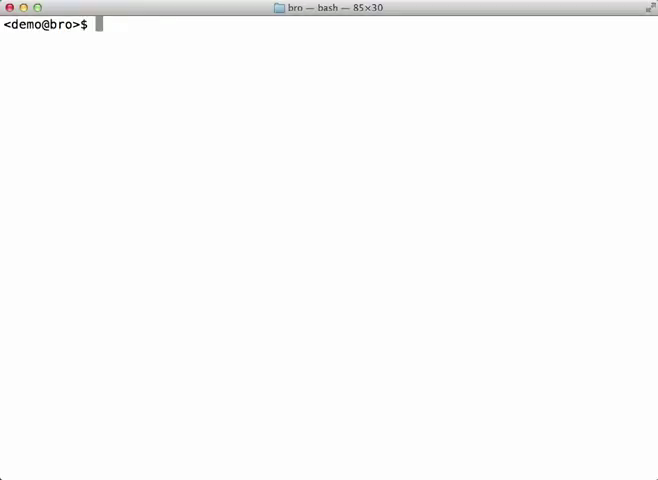
- Filter the first 1000 conn.log lines for origin host 10.100.234.25 through bro-cut -d
{"action": "type", "text": "head -n 1000 conn.log |"}
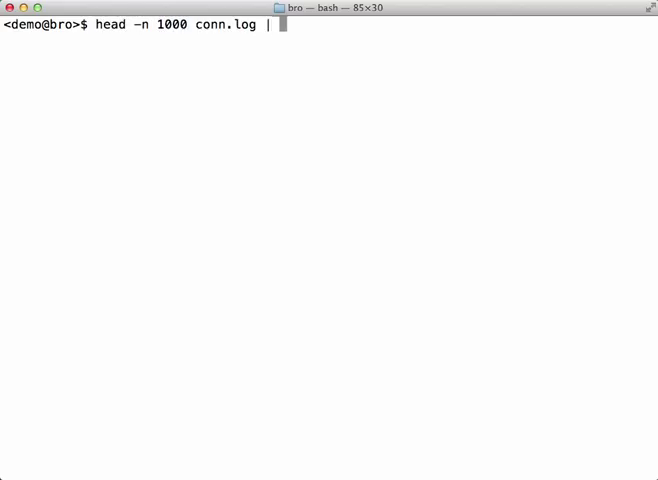
{"action": "type", "text": "awk '$3"}
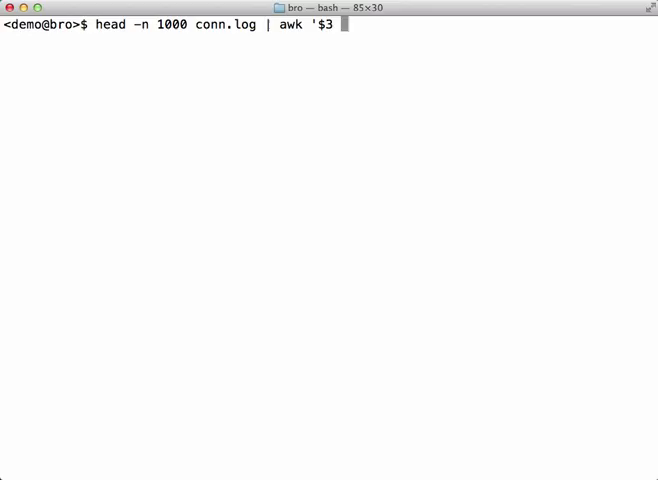
{"action": "type", "text": "== \"10.100.23"}
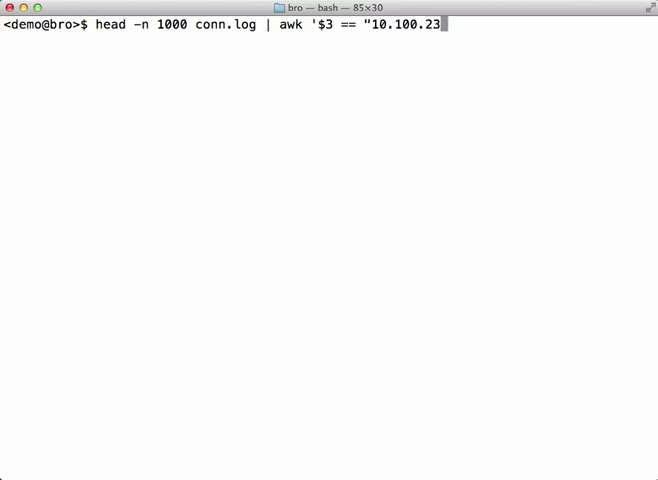
{"action": "type", "text": "4.25\"' |"}
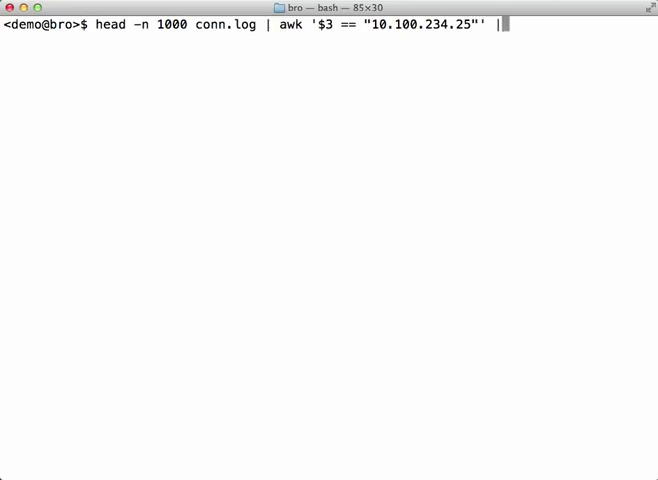
{"action": "type", "text": "bro-cut -d"}
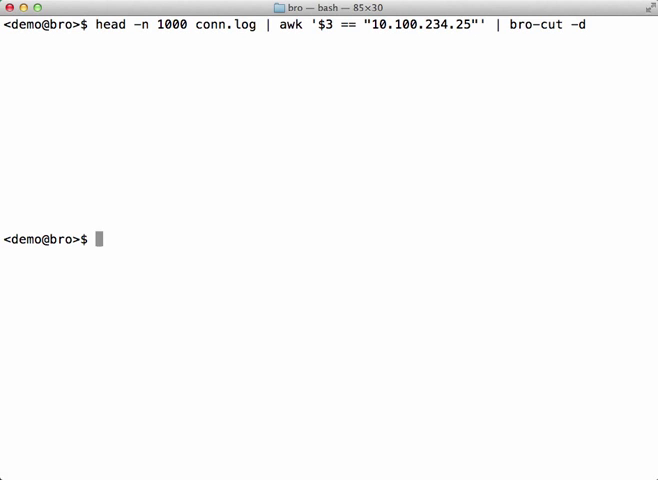
- List conn.log's '#' header lines with head and awk '/^#/'
{"action": "type", "text": "head conn.log | awk"}
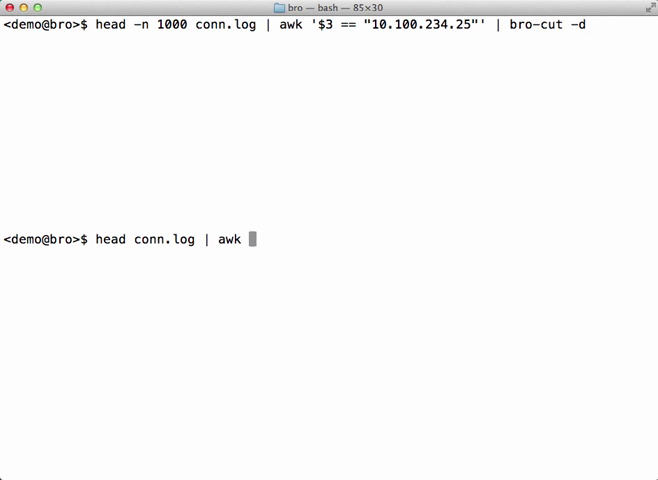
{"action": "type", "text": "'/^#/"}
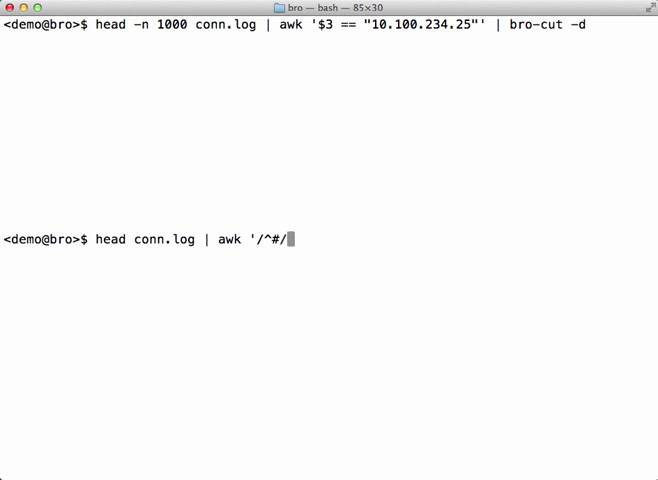
{"action": "key", "text": "Return"}
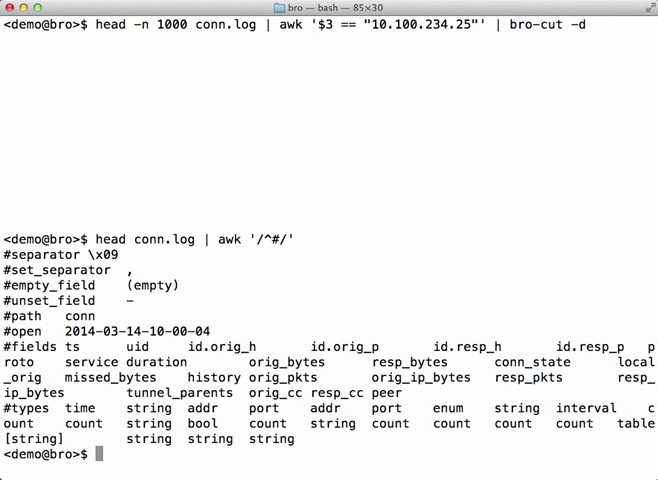
- Rewrite the query to keep header lines or records where $3 is 10.100.234.25
{"action": "type", "text": "head -n 1000"}
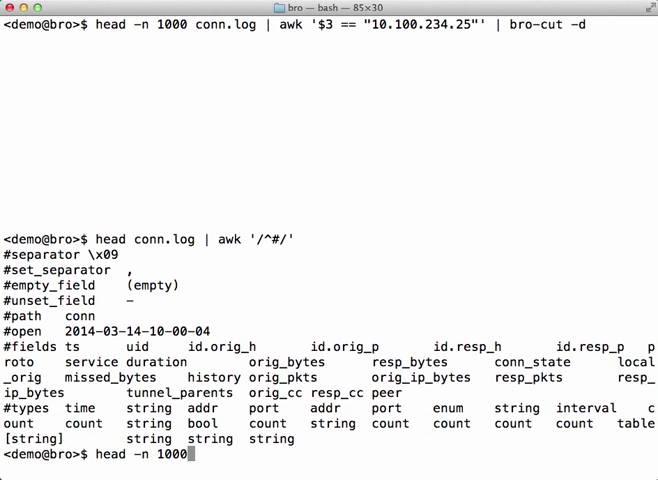
{"action": "type", "text": "conn.log | awk"}
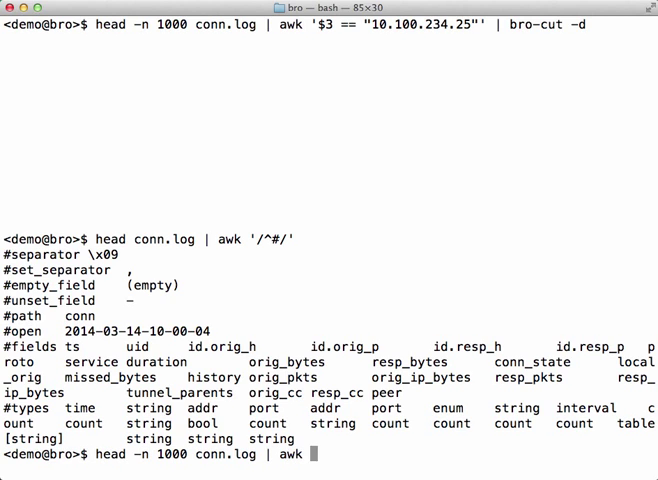
{"action": "type", "text": "'/^"}
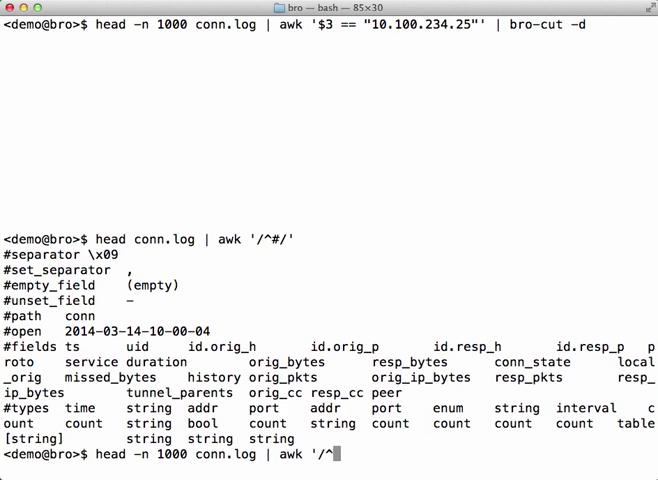
{"action": "type", "text": "|| $3"}
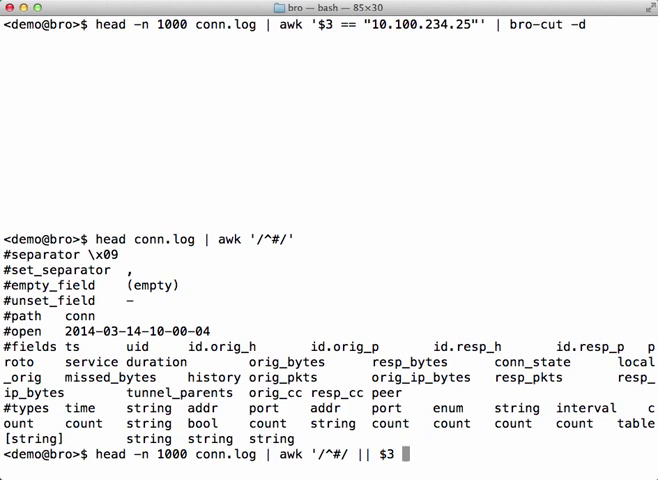
{"action": "type", "text": "== \"1"}
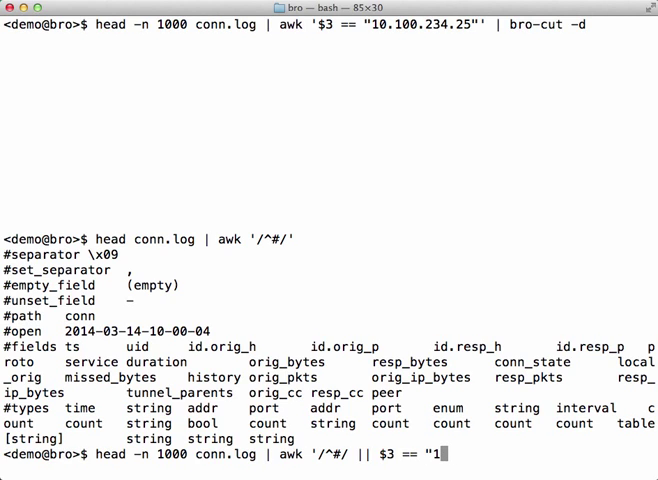
{"action": "type", "text": "0.100.234"}
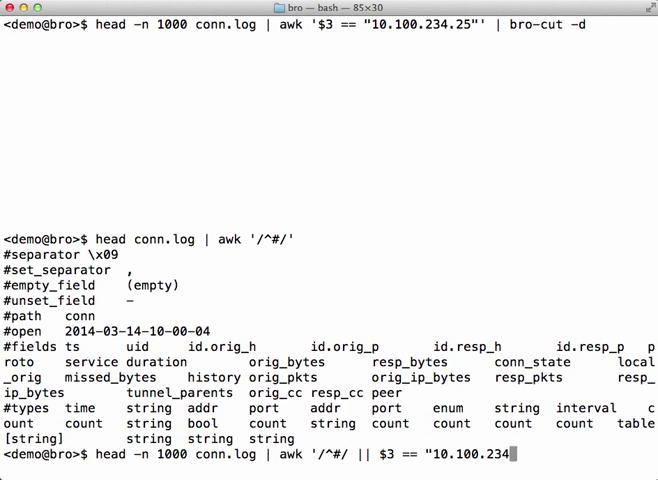
{"action": "type", "text": "25\"' |"}
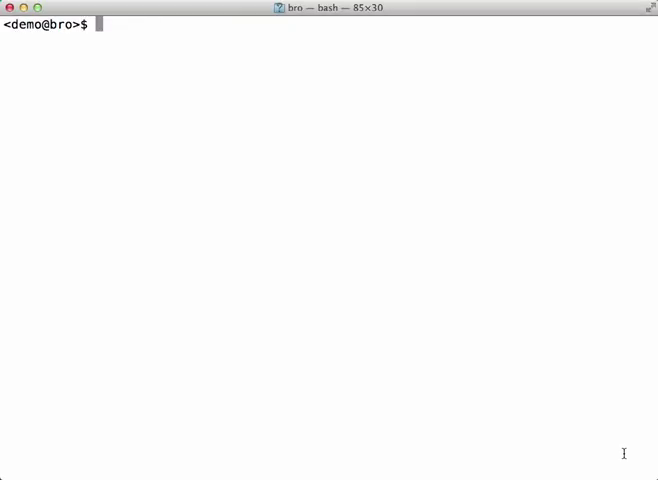
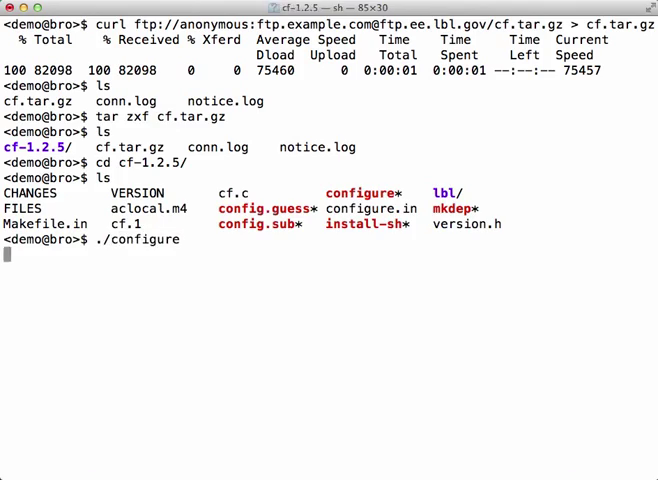
- Download cf.tar.gz with curl, build and install cf, and verify it with which
{"action": "key", "text": "Return"}
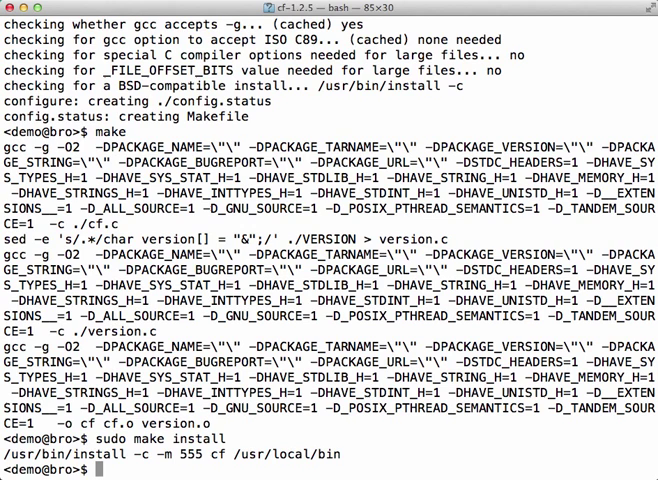
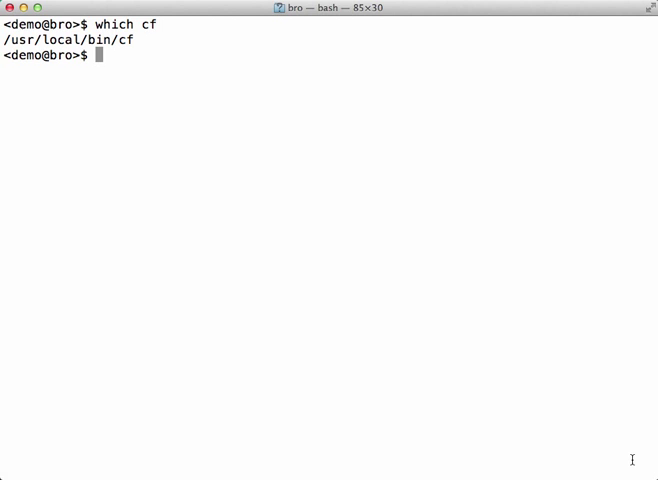
- Check conn.log's size (249M) and time bro-cut -d over it, about 1m26s real
{"action": "type", "text": "du -h conn.log"}
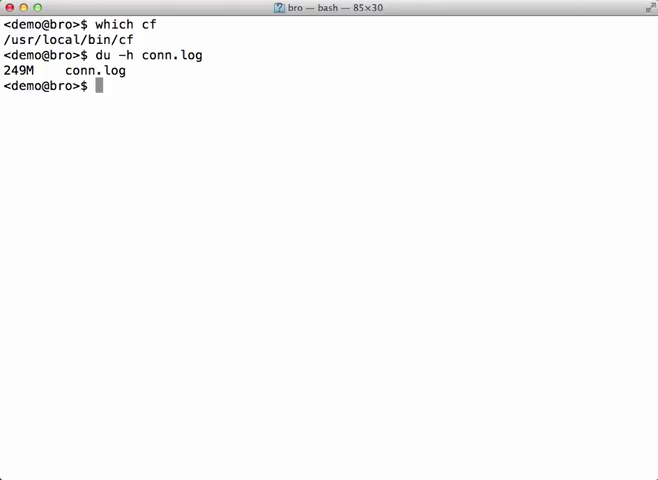
{"action": "type", "text": "time bro"}
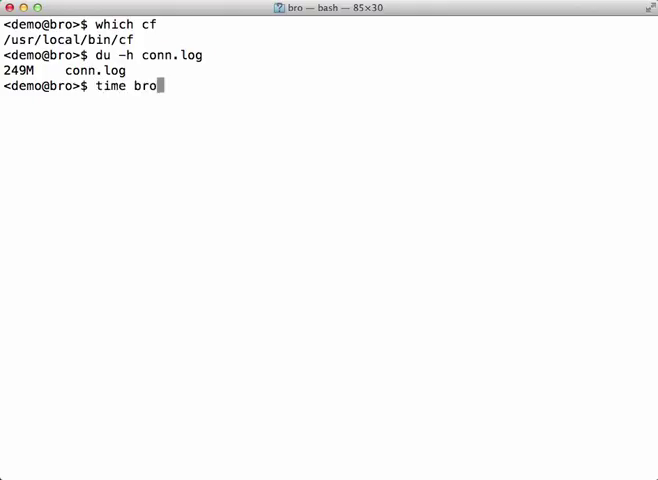
{"action": "type", "text": "-cut -"}
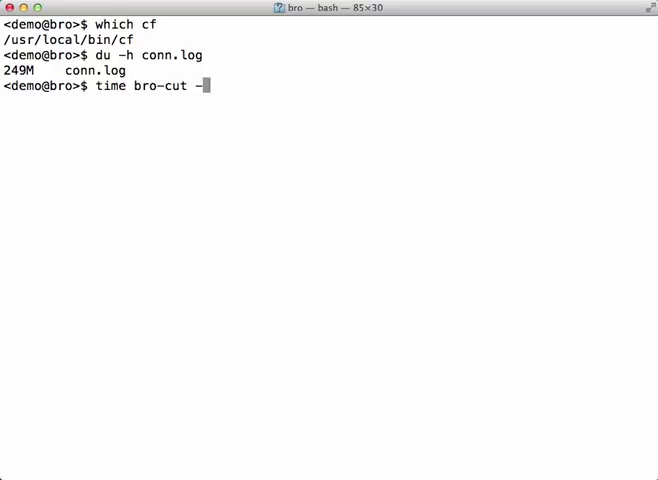
{"action": "type", "text": "d < conn.log"}
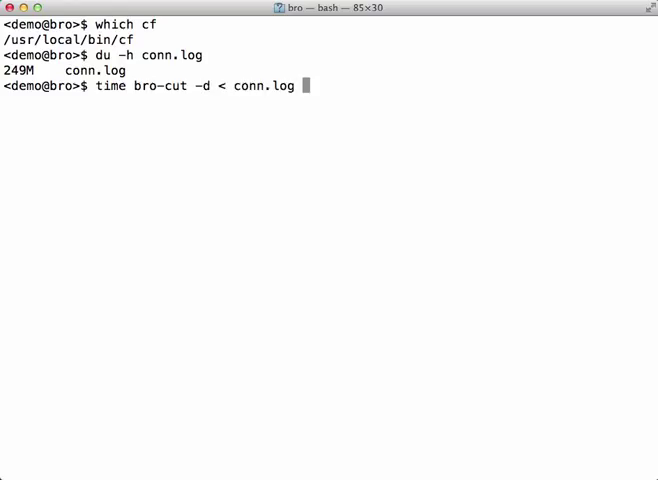
{"action": "type", "text": "> /dev/null"}
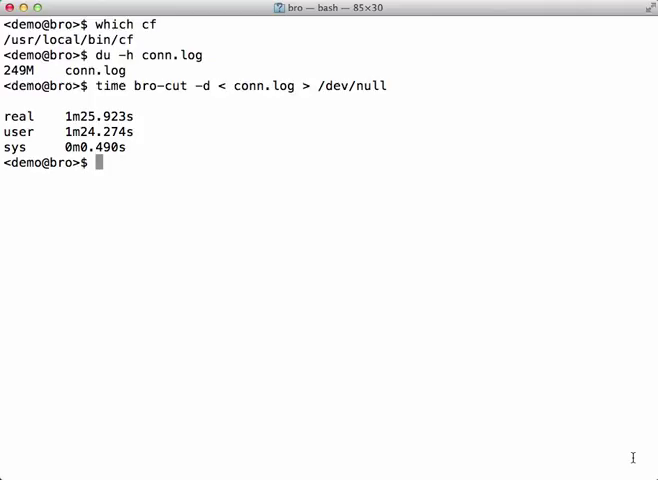
{"action": "type", "text": "time"}
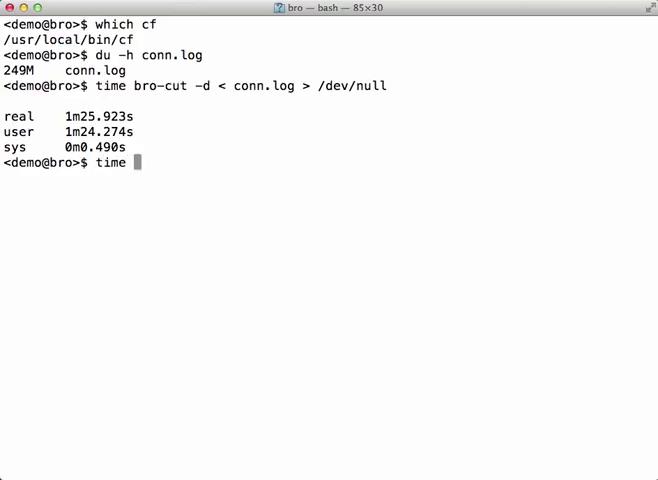
- Time cf converting conn.log timestamps with output sent to /dev/null
{"action": "type", "text": "cf < conn.log"}
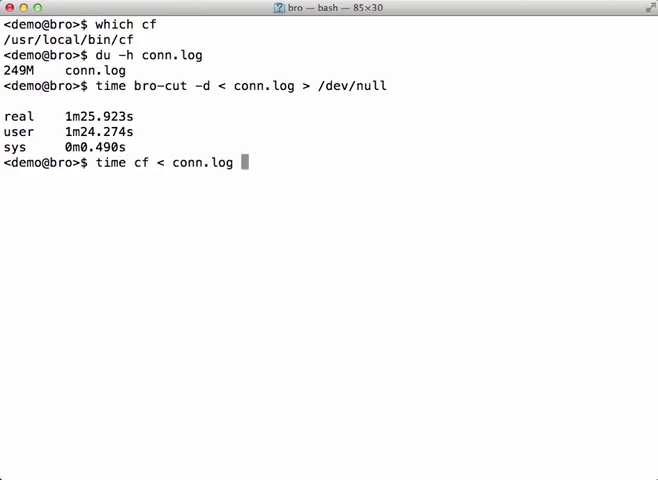
{"action": "type", "text": "> /d"}
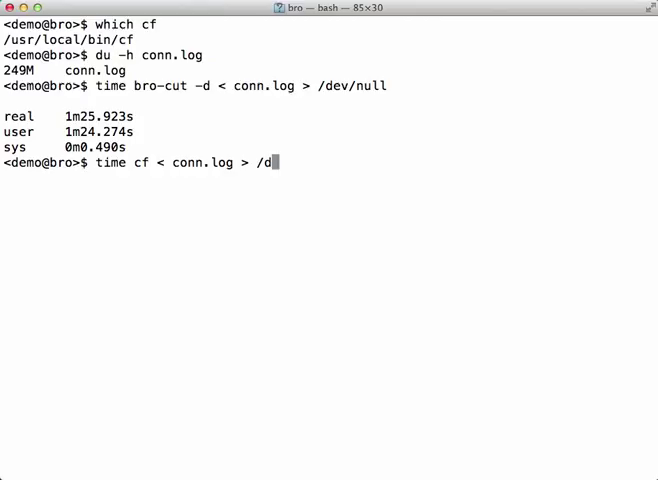
{"action": "type", "text": "ev/null"}
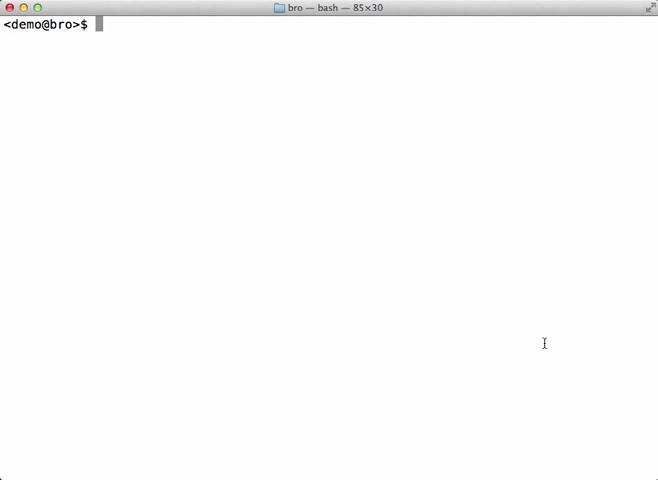
- List the nine gzipped conn logs and time zgrep 10.100.243.24 across them (~1m47s)
{"action": "type", "text": "ls -1 *.g"}
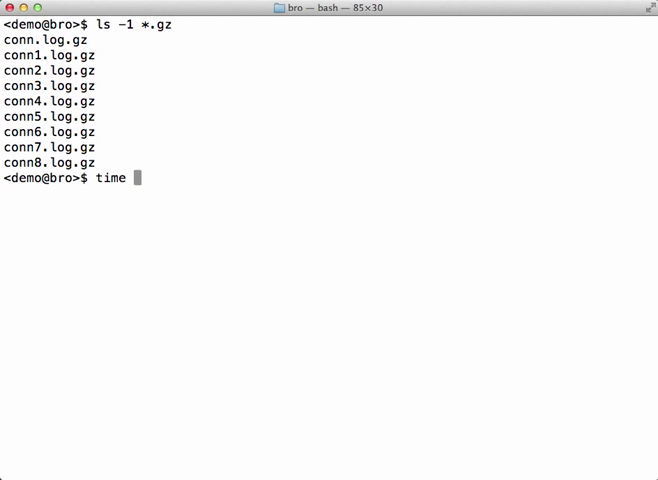
{"action": "type", "text": "zgrep 10.100"}
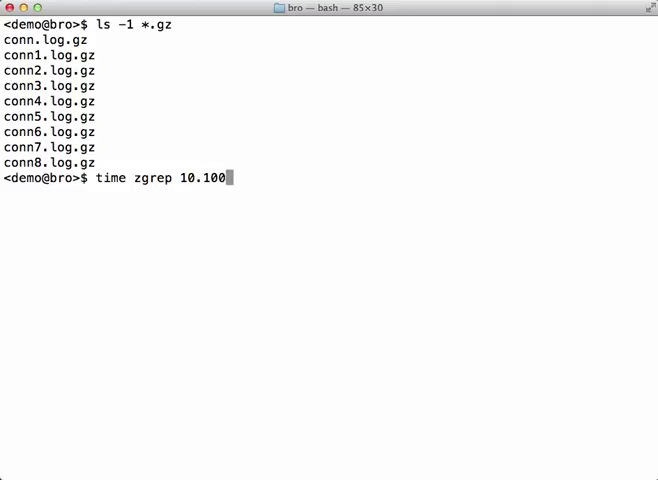
{"action": "type", "text": "243.2"}
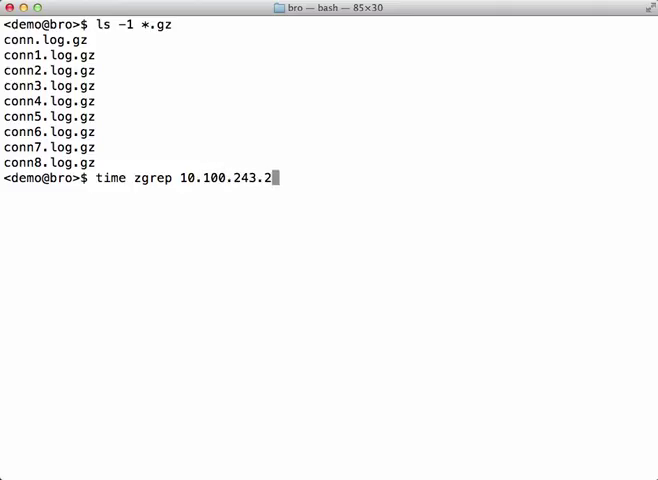
{"action": "type", "text": "4 conn*"}
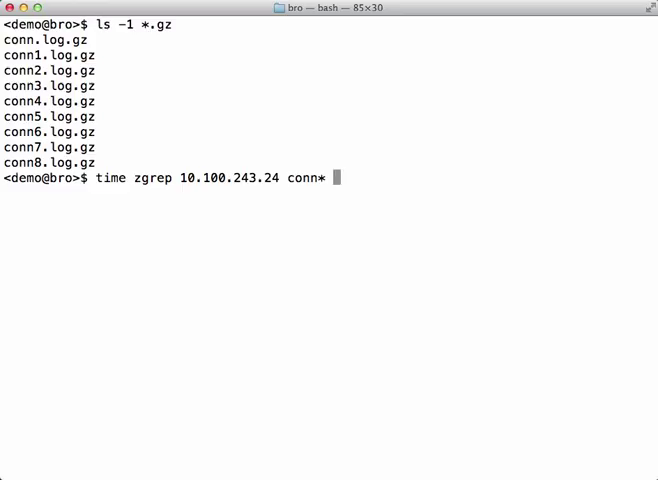
{"action": "type", "text": "> /dev/null"}
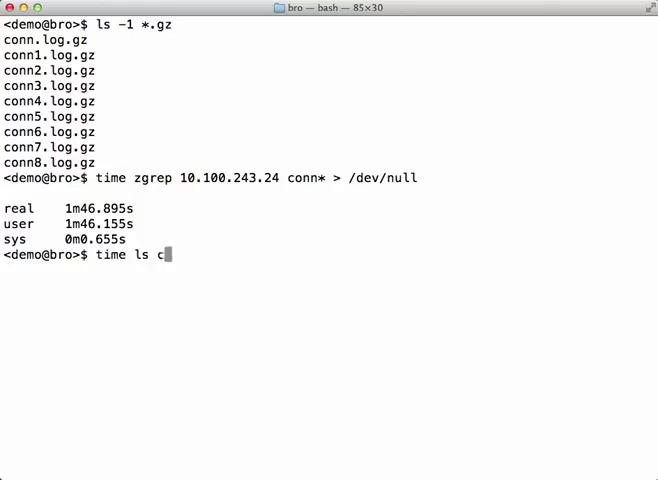
- Time a parallel zgrep for 10.100.243.24 (~51s), then a gzcat/awk search for 10.100.243.22
{"action": "type", "text": "onn*"}
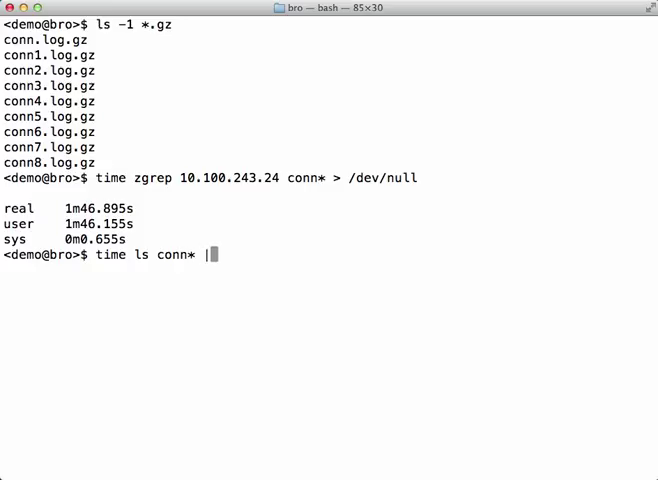
{"action": "type", "text": "| parallel"}
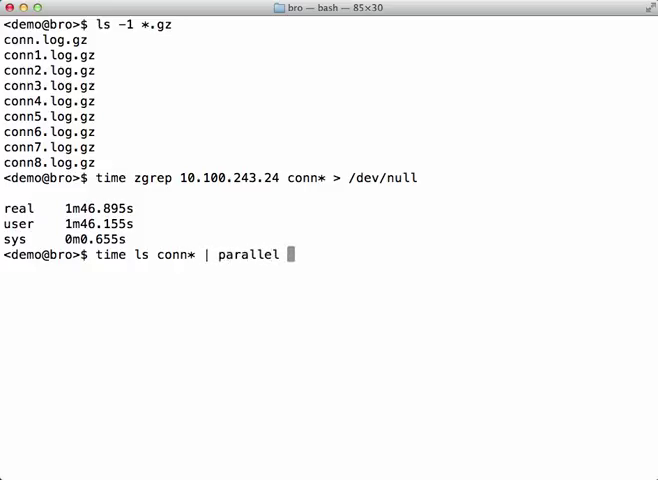
{"action": "type", "text": "\"zgrep 10.1"}
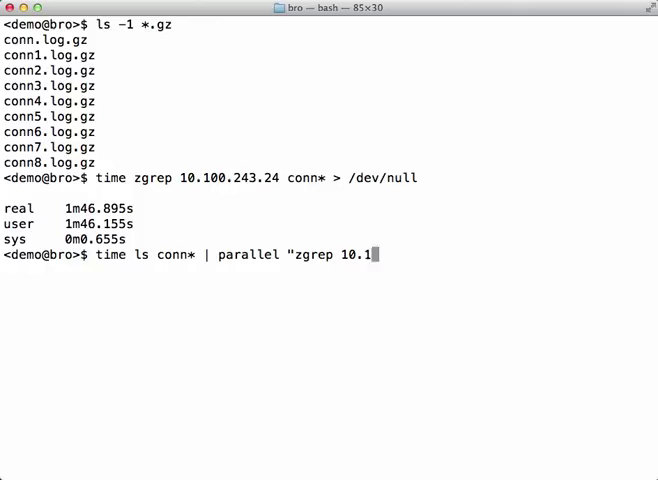
{"action": "type", "text": "00.243.24 {"}
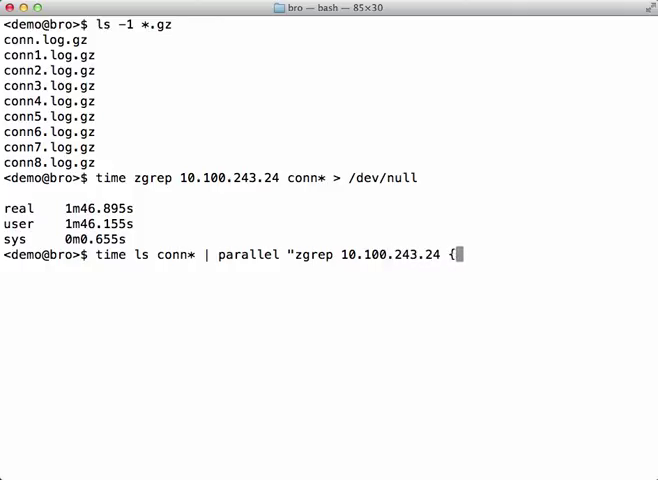
{"action": "type", "text": "}\" >"}
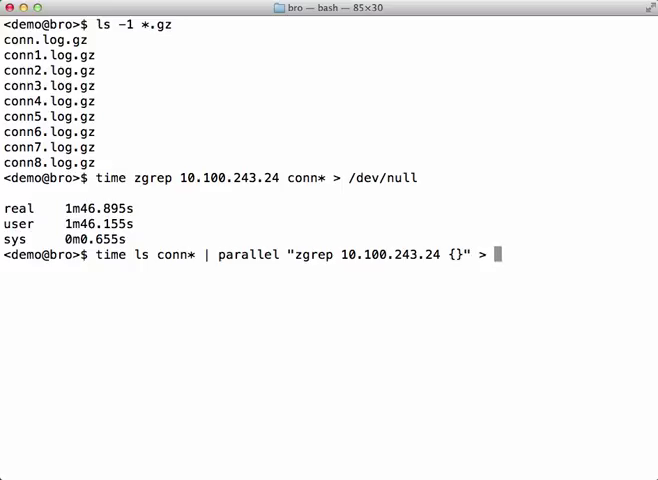
{"action": "type", "text": "/dev/null"}
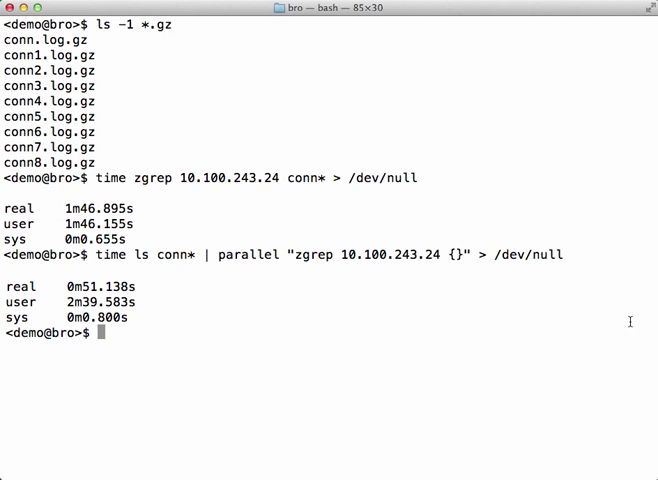
{"action": "type", "text": "time gzcat conn* | awk '$3 == \"10.100.243.22\" || $5 == \"10.100.243.22\"' > /dev/null"}
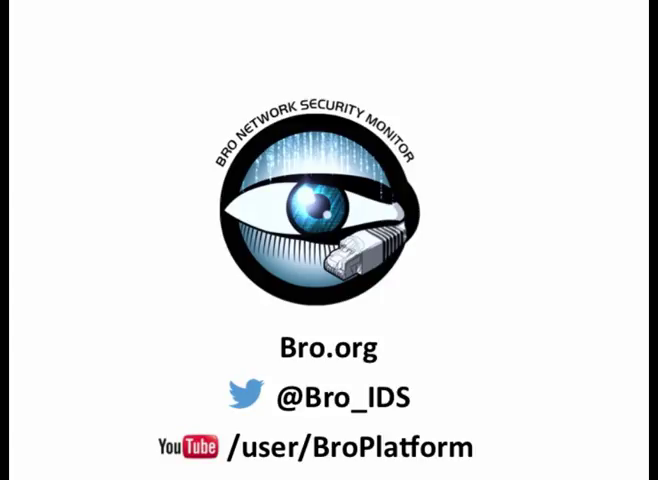
{"action": "double_click", "coordinate": [328, 350]}
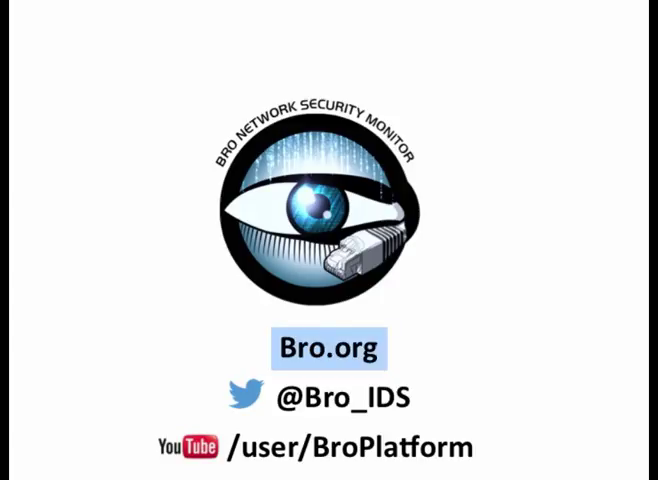